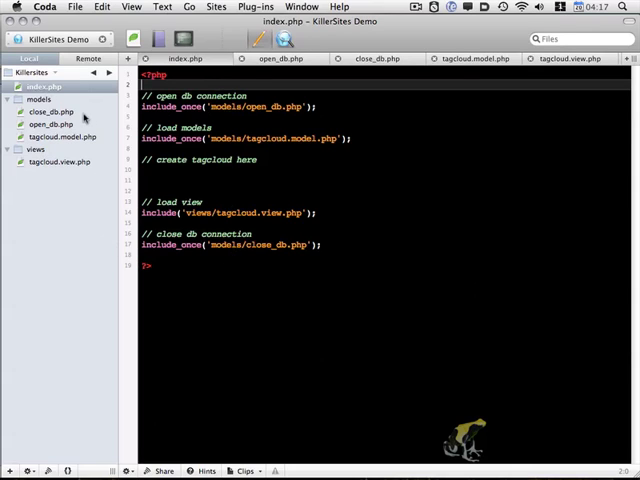
mouse_move(62, 128)
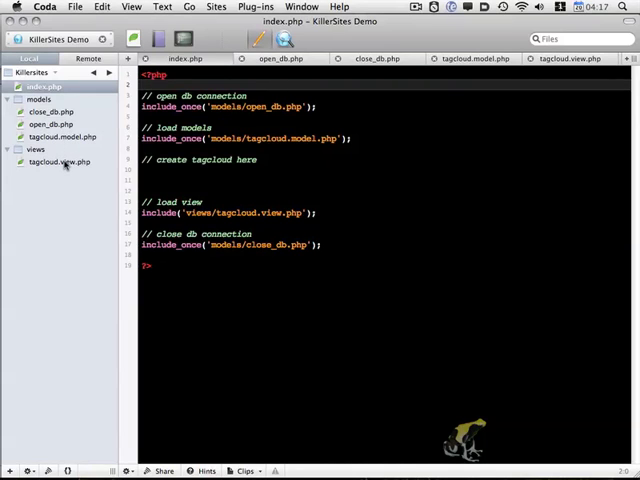
Insert the HTML template in tagcloud.view.php, titled 'Tag Cloud', with an h1 'Tag Cloud' and an h2 'List:'
click(57, 162)
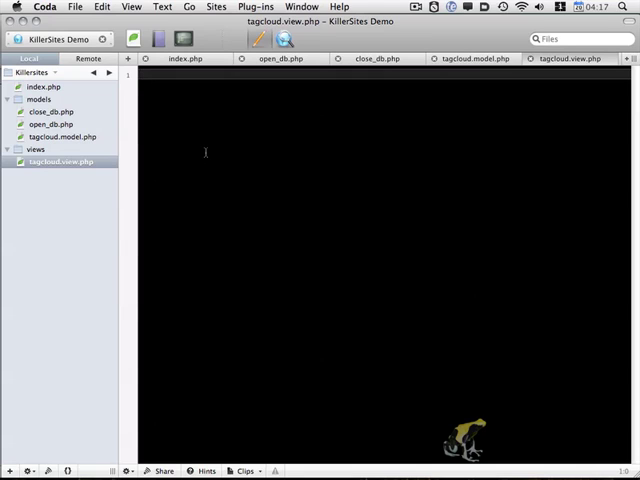
text(ht)
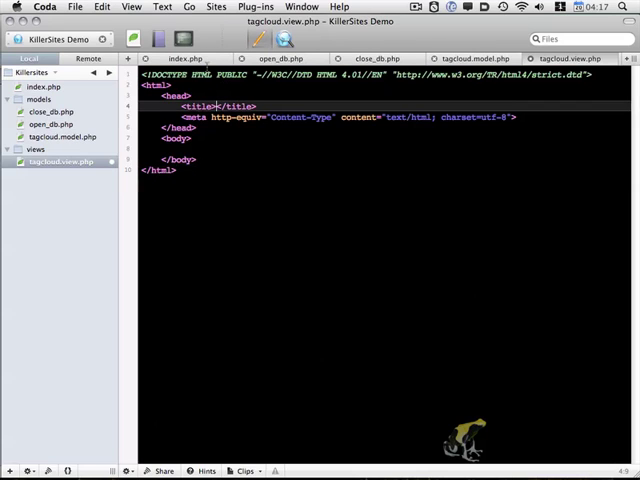
text(Ti)
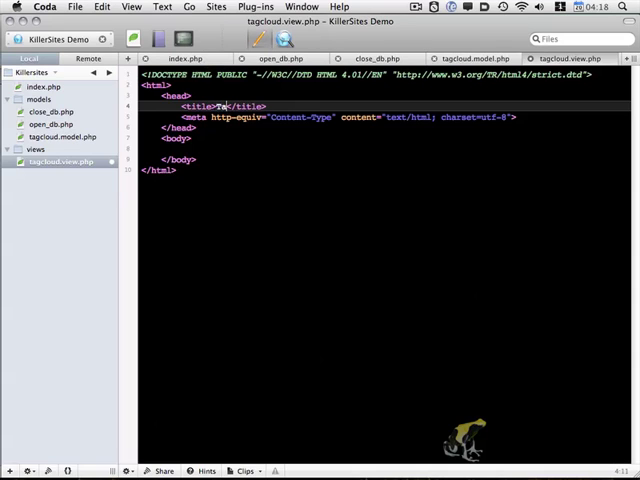
text(Tag Cloud)
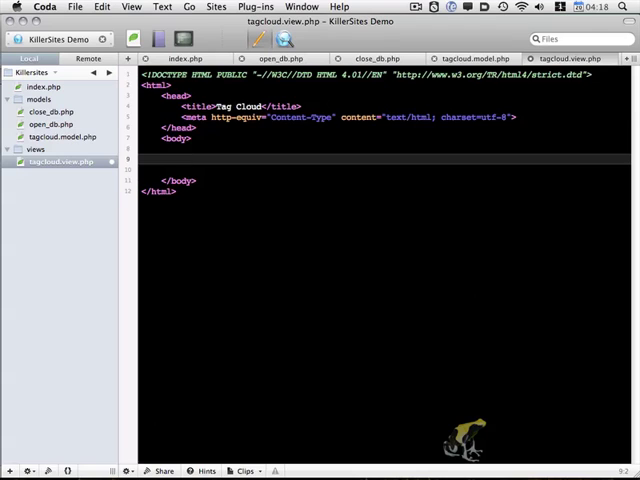
text(<h1>Ta</h1>)
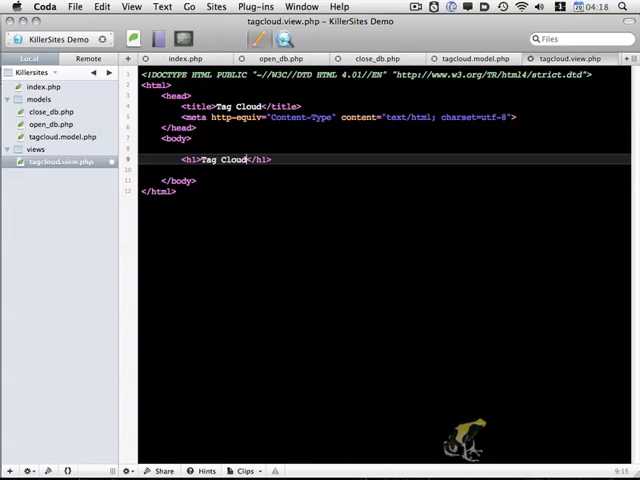
text(<h2>List:</h2>)
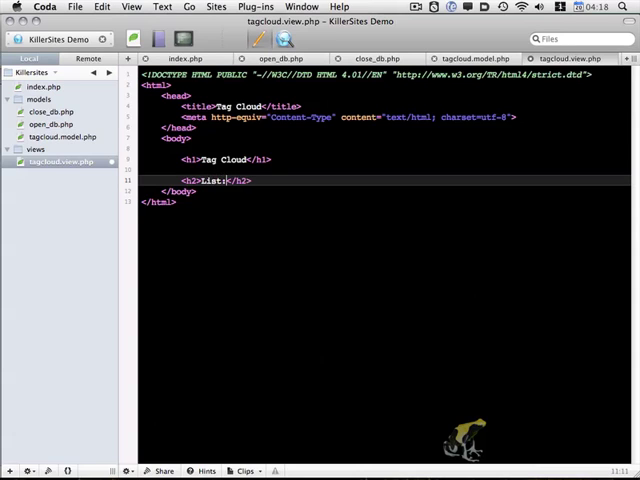
Add an h2 'Cloud:' followed by <?php echo $data['tag_cloud']; ?>
key(return)
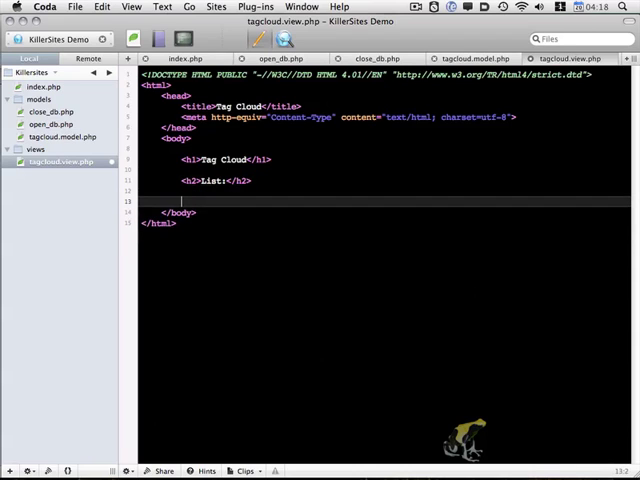
text(<h2></h2>)
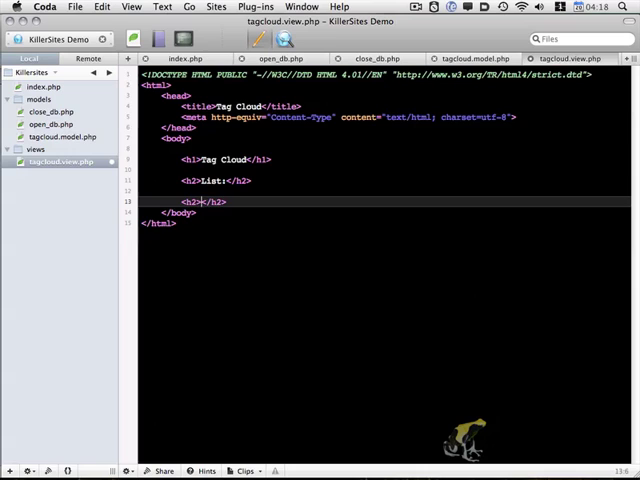
text(Cloud:)
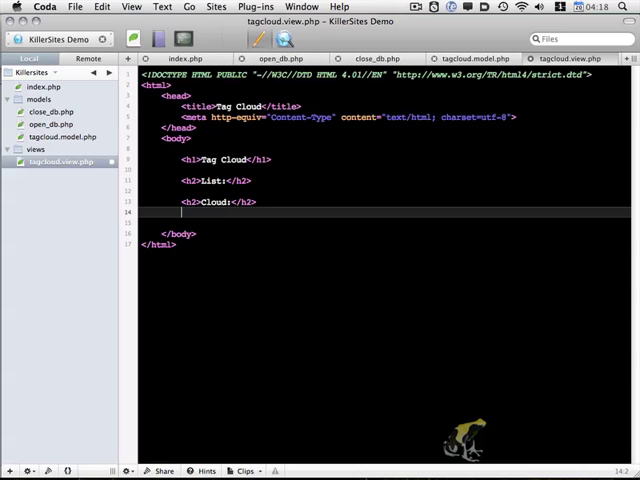
text(<)
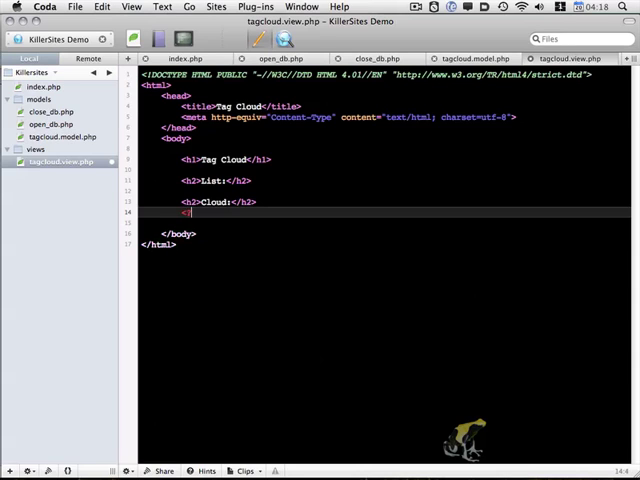
text(?php echo)
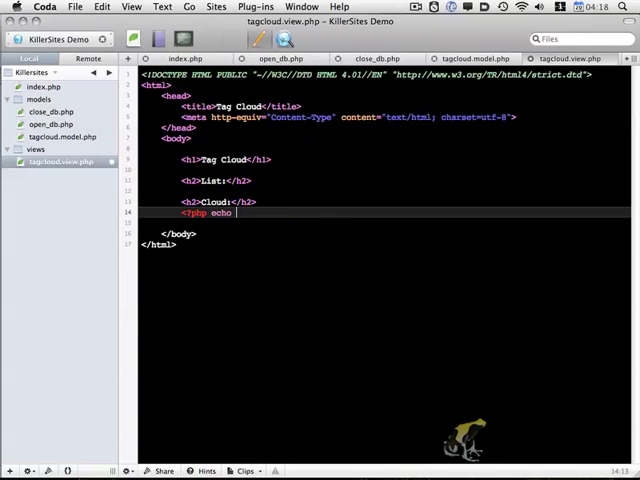
text($data[')
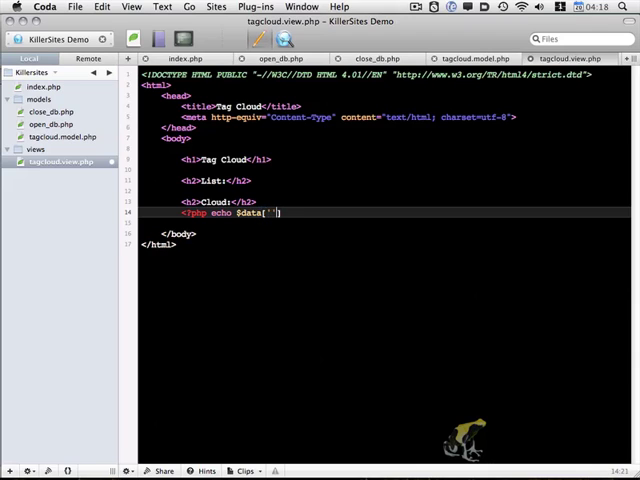
text(tag_cloud)
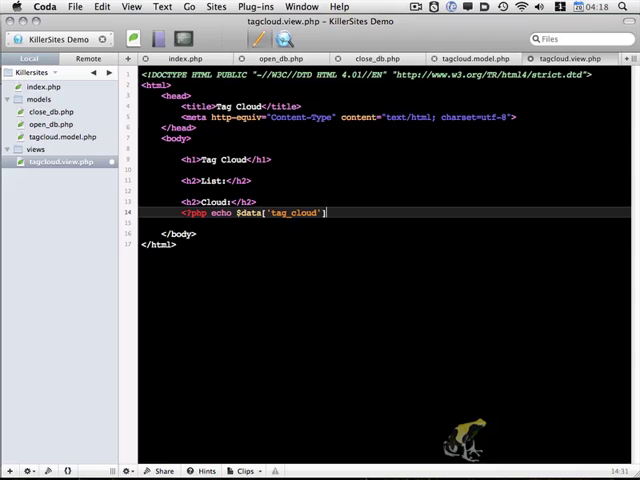
text(; ?>)
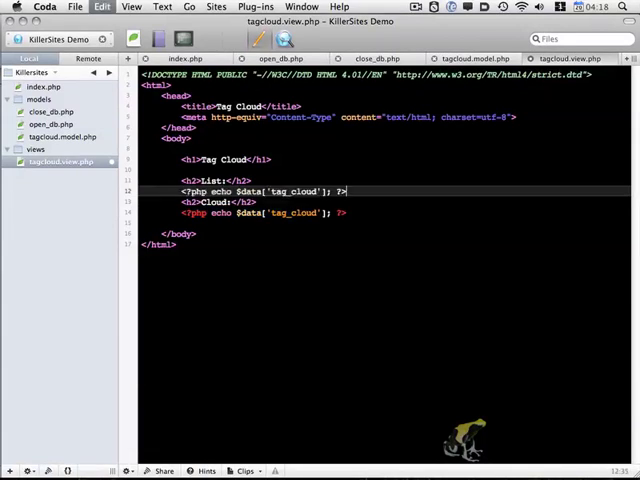
Duplicate the echo line under List: and change it to $data['tag_list']
key(Return)
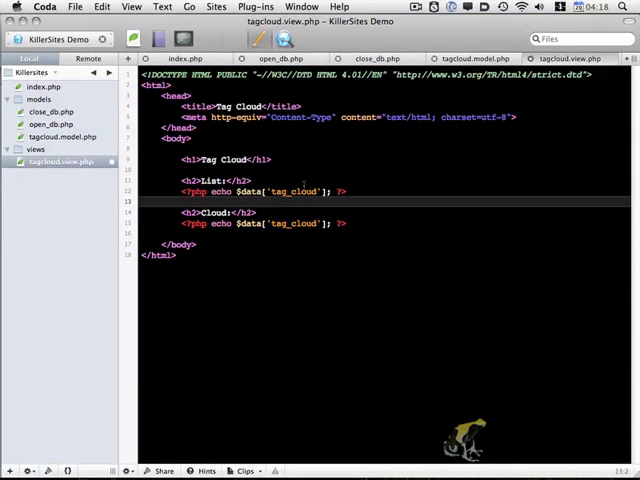
double_click(305, 191)
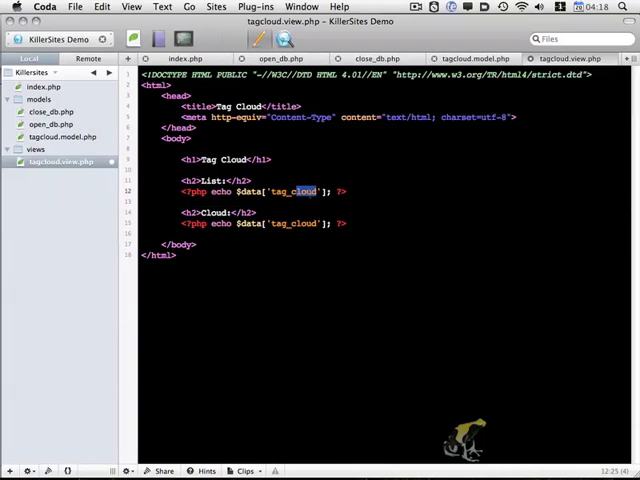
text(tag_list)
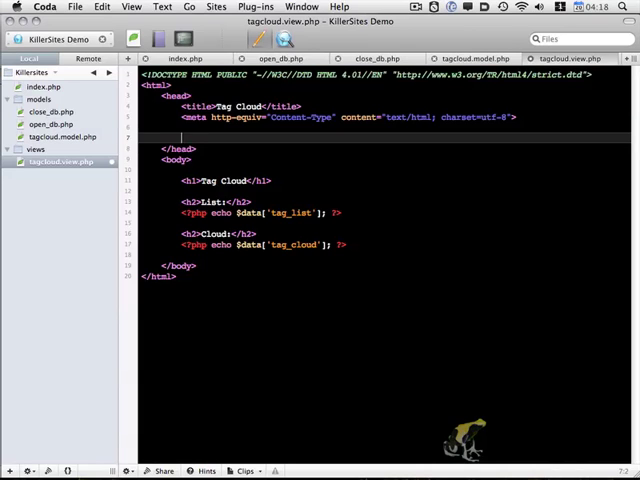
Add a text/css style block with a table rule setting width and border-collapse: collapse
text(<style type=")
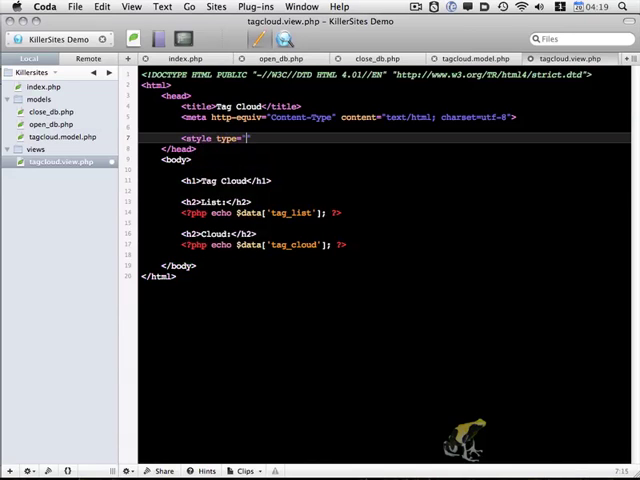
text(text/css)
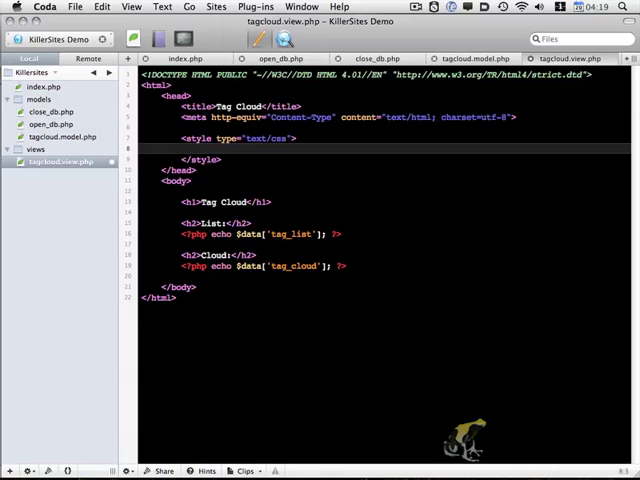
text(table {})
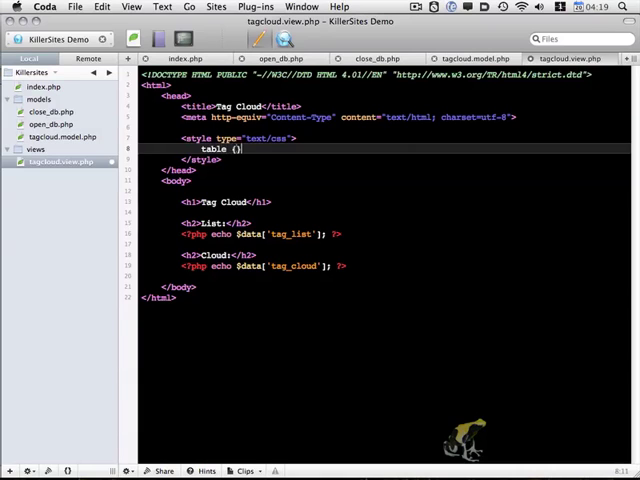
text(widt)
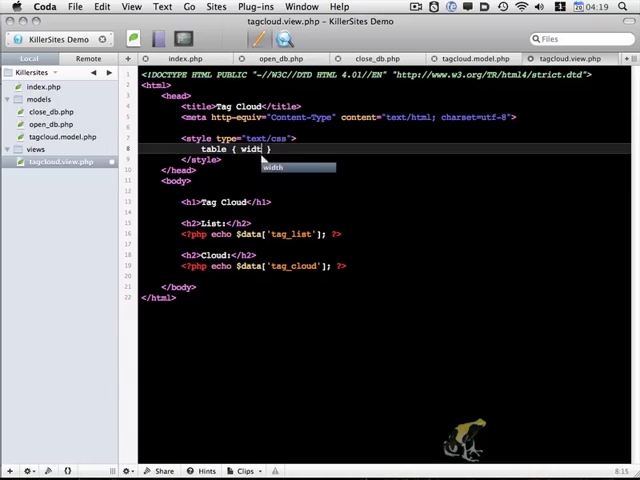
text(:value;)
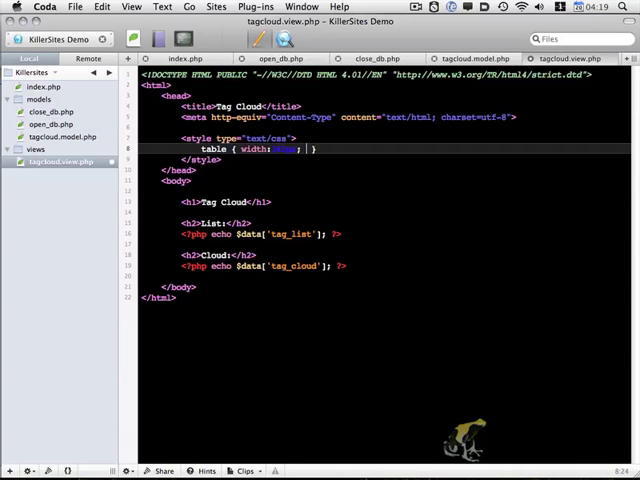
text(border-collapse:)
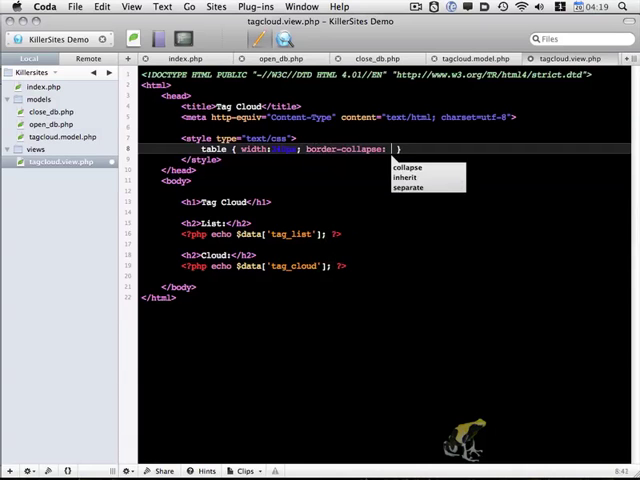
click(407, 166)
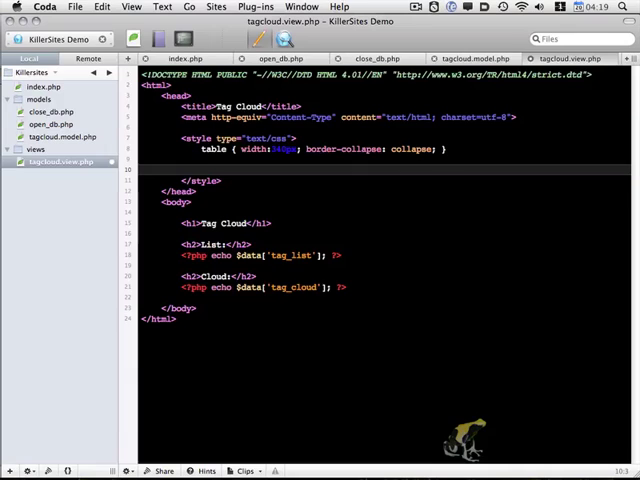
Add a .tagcloud rule with margin, padding, border and 1.4em line-height
text(.tagcloud)
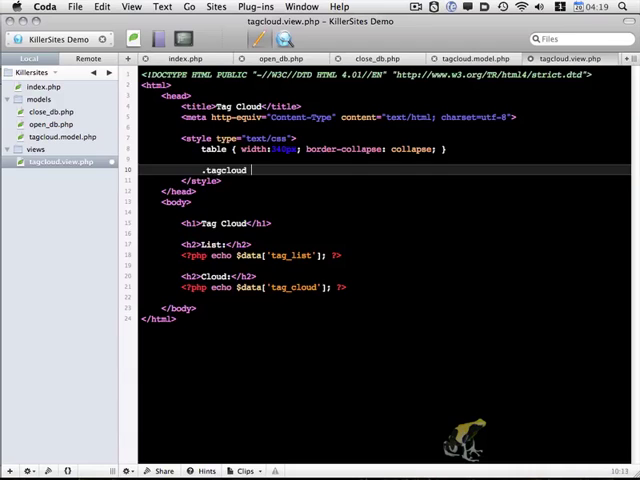
text({ })
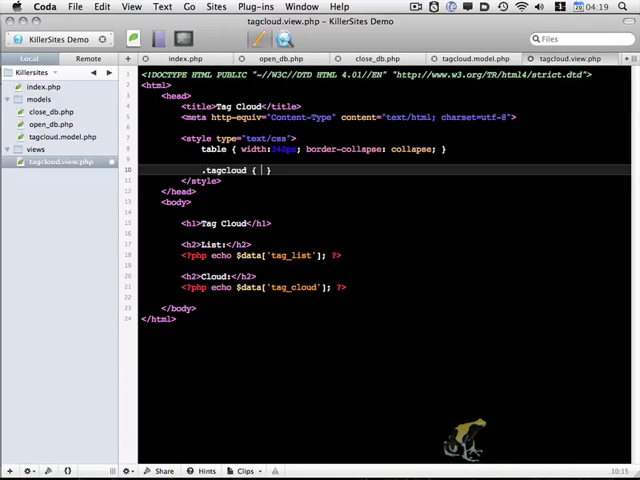
text(margin:)
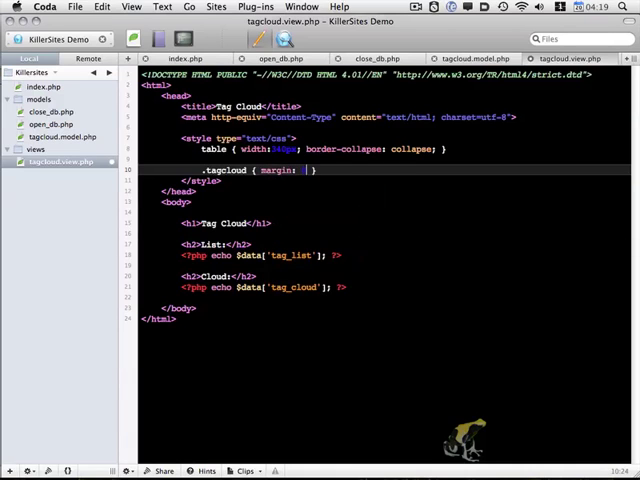
text(padding:5px; width:300px;)
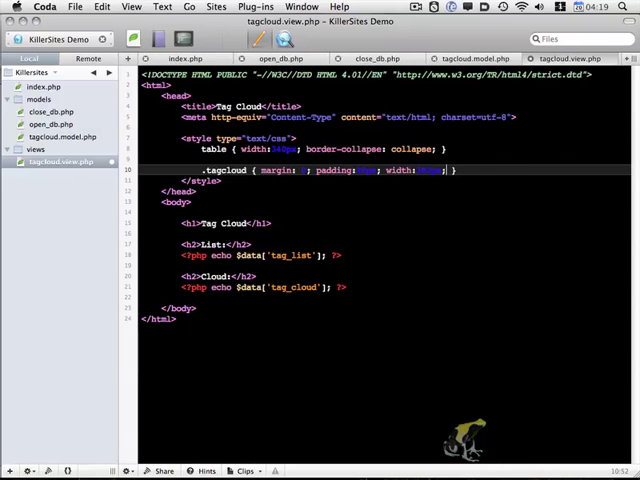
text(border:1px solid #000;)
text(text-align: center })
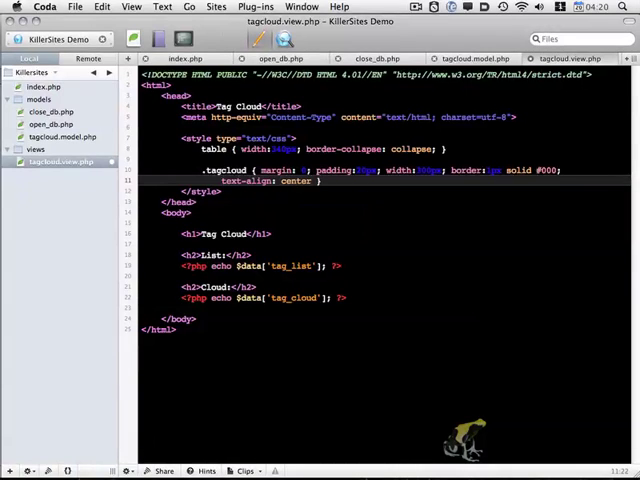
text(line-height:)
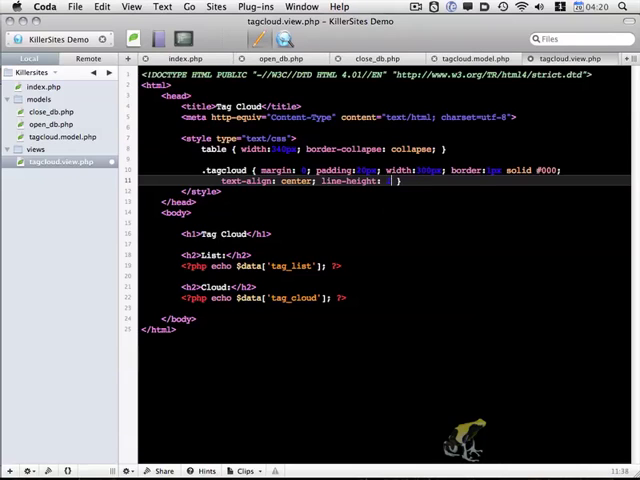
text(1.4em;)
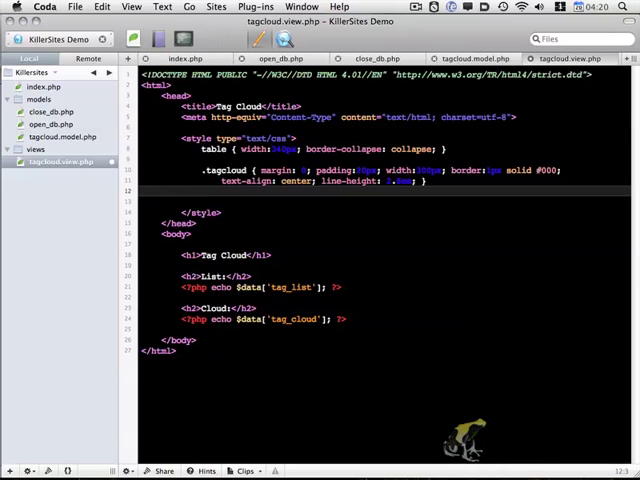
Add a .tagcloud li rule displaying items inline with a right margin
text(.tagcloud)
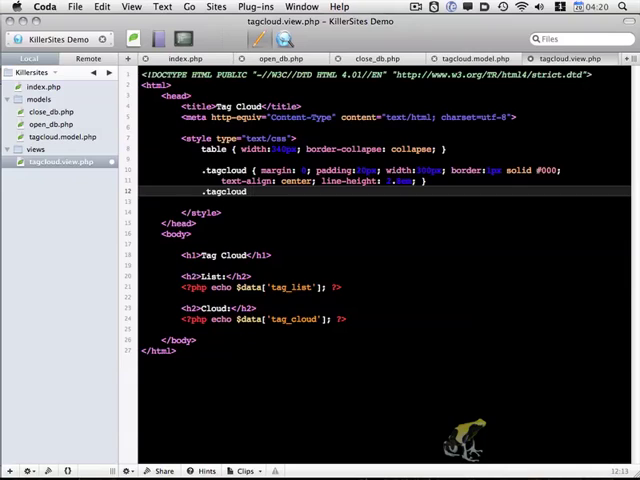
text(li { })
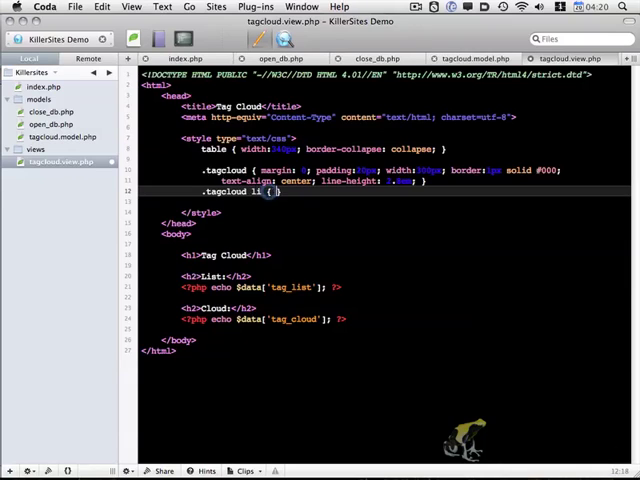
text(display: inline; marg)
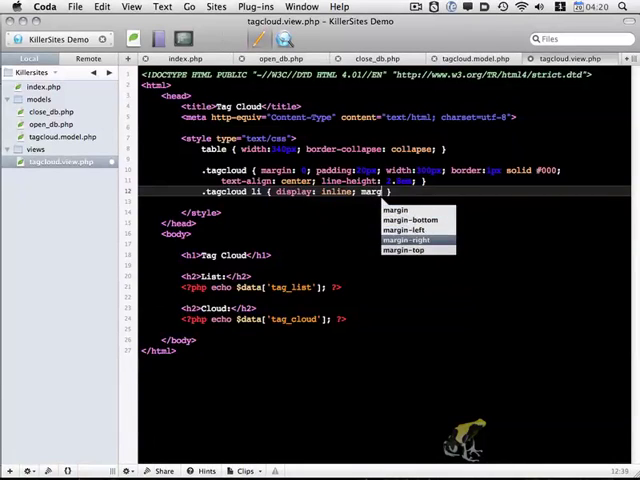
click(406, 239)
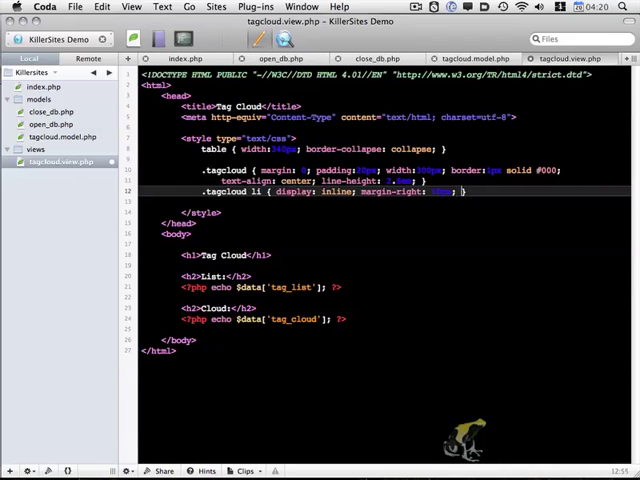
Add a .tagcloud a rule with bottom padding
text(.tagcloud a {)
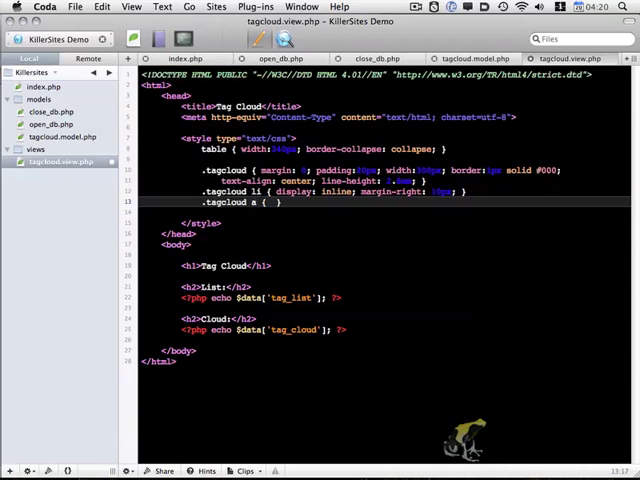
text(padding-bottom:)
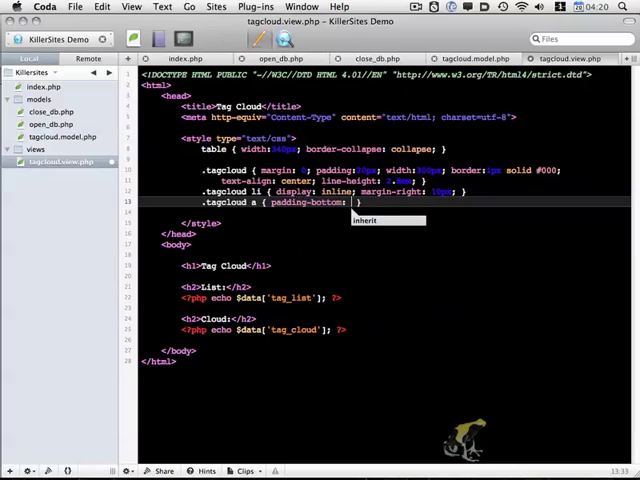
text(b)
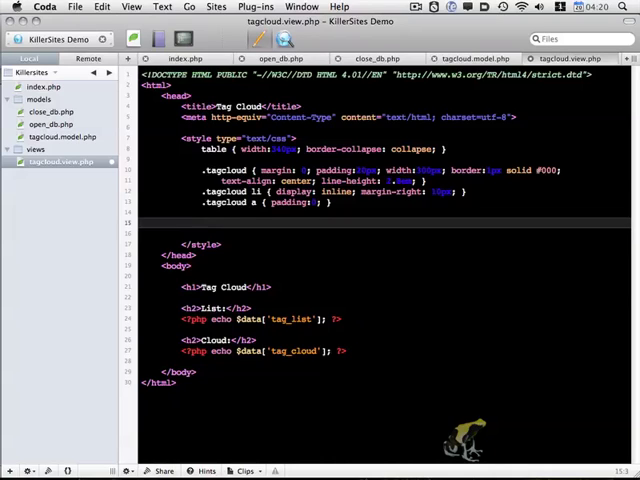
Write .tagcloud a.tag1 with font-size and font-weight, copy it through tag10, and adjust values
text(.tagd)
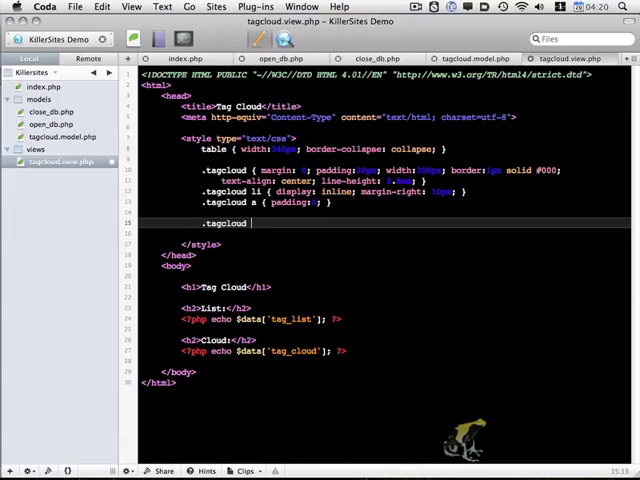
text(a.tag1)
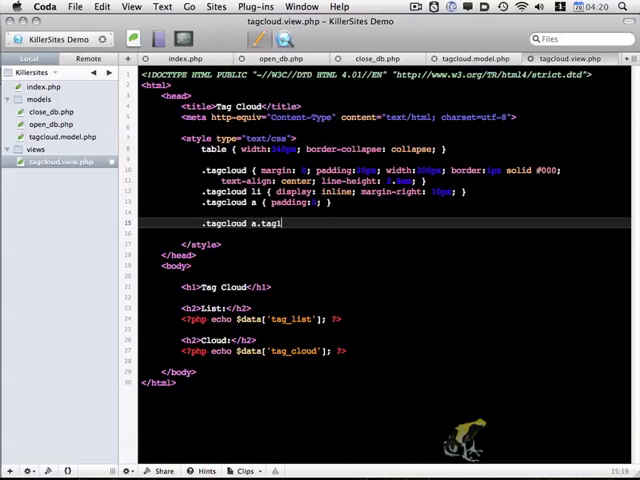
text({ })
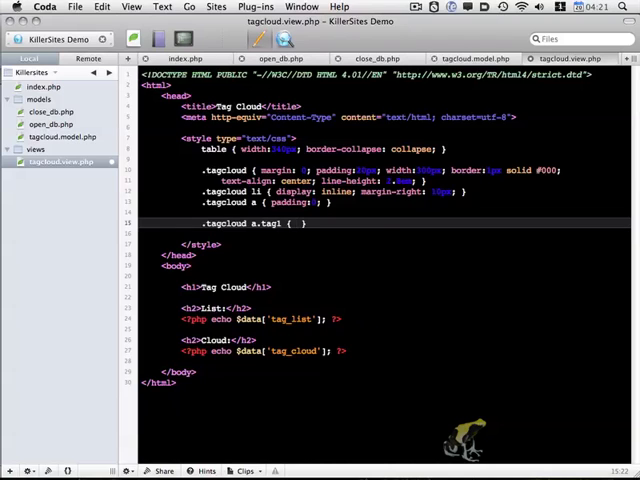
text(font-size:)
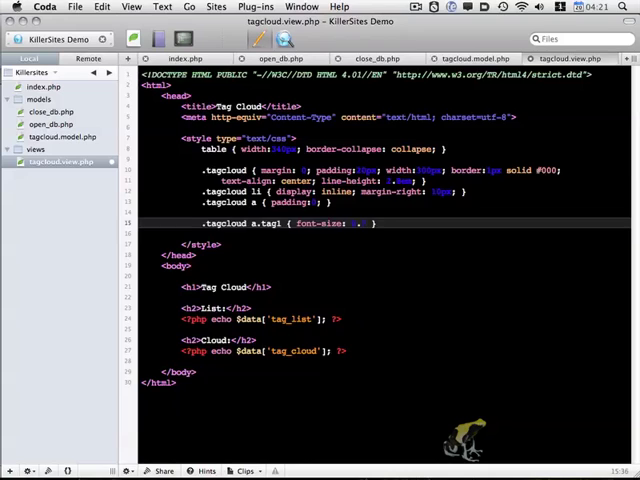
text(font-weight: 100;)
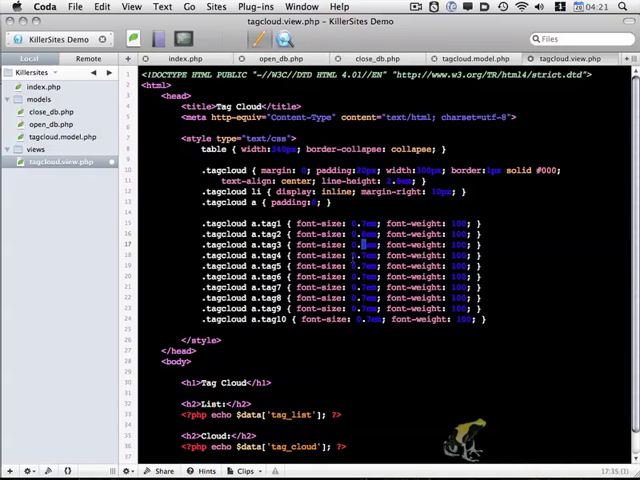
click(362, 262)
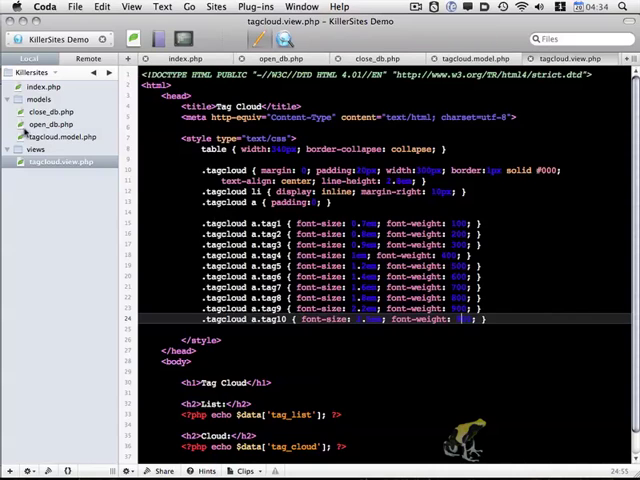
Add <?php and ?> tags to tagcloud.model.php with blank lines between them
click(65, 138)
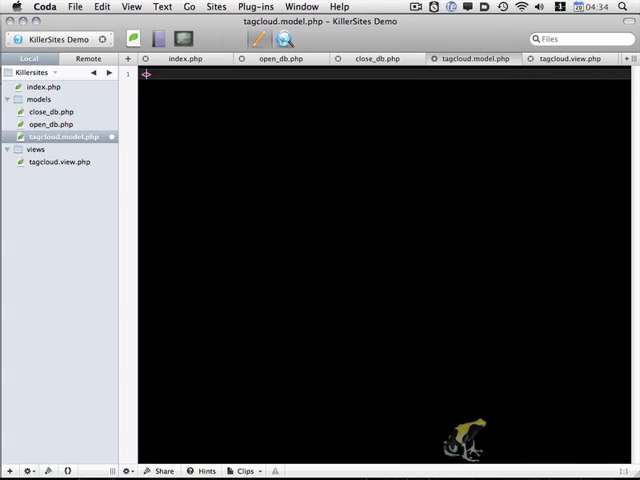
text(<?php)
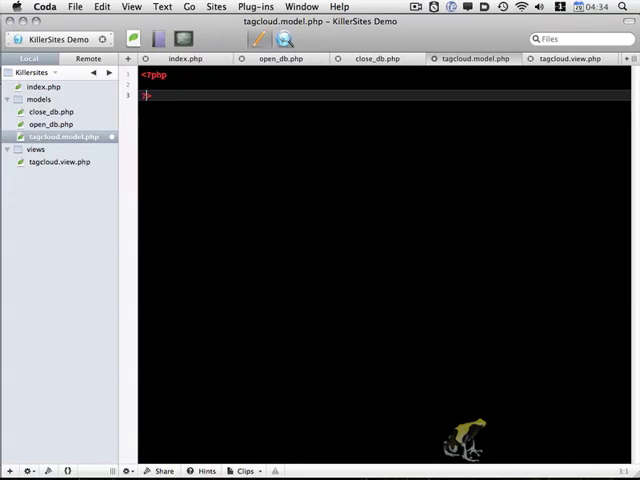
text(?>)
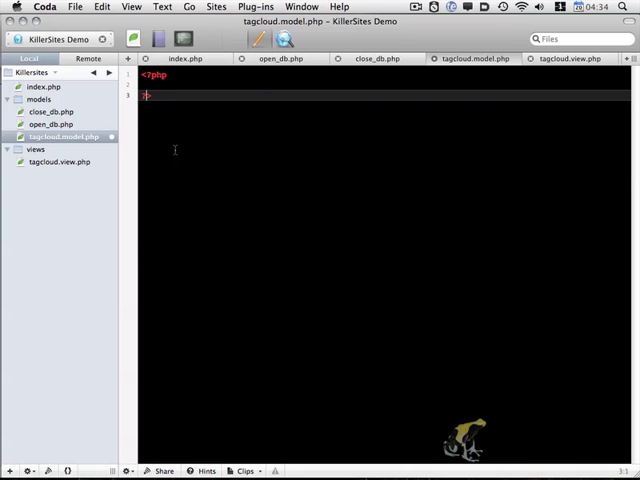
text(?>)
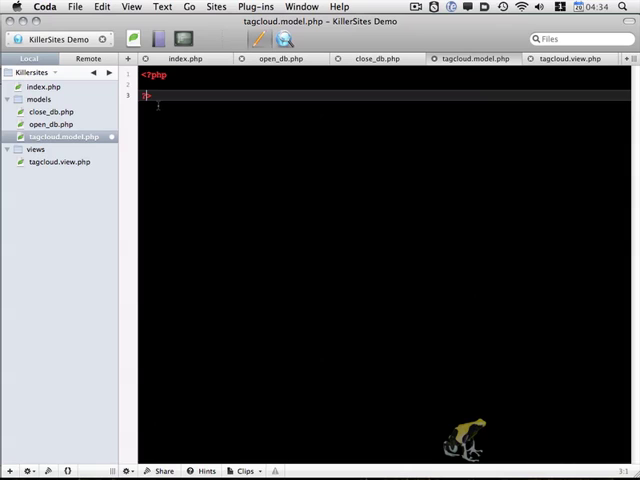
key(Return)
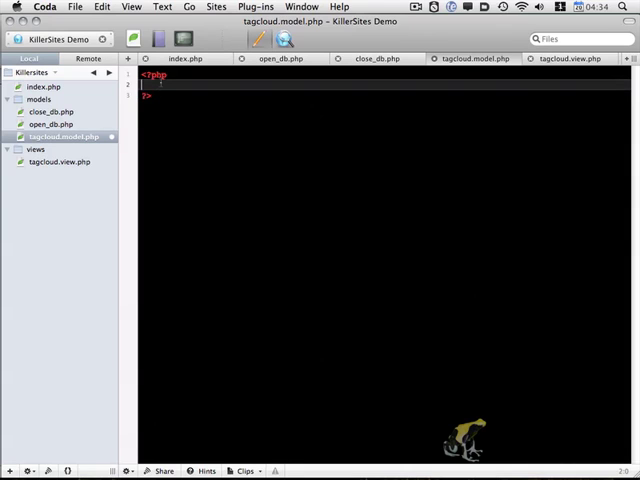
key(Return)
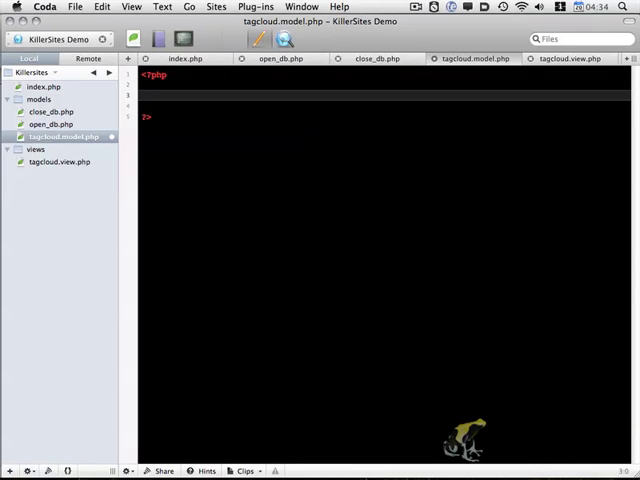
Declare class tagcloud_model with a var $mysqli property
text(class)
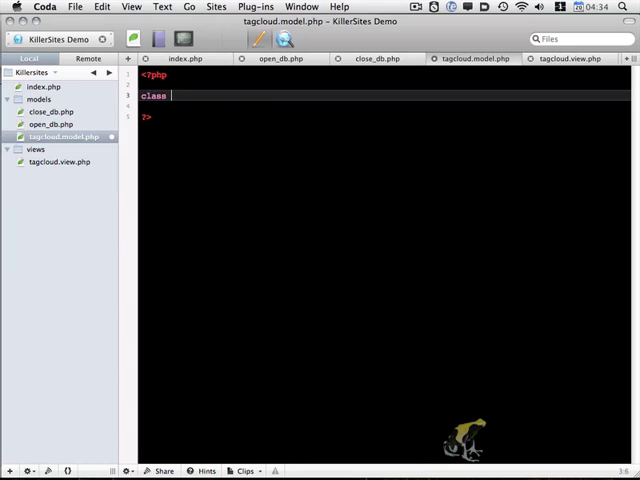
text(tagclo)
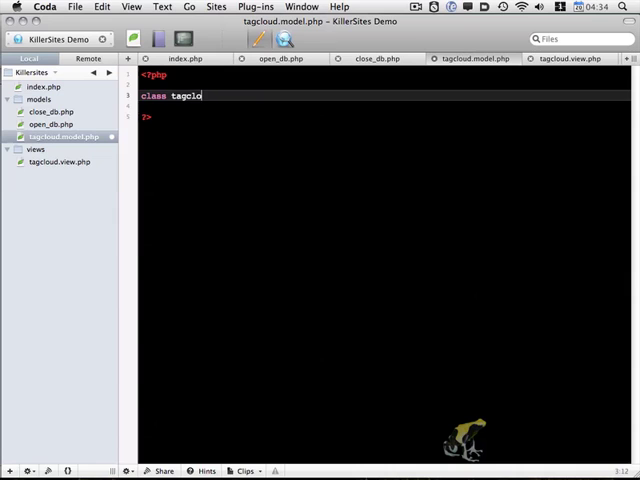
text(ud_model)
text({)
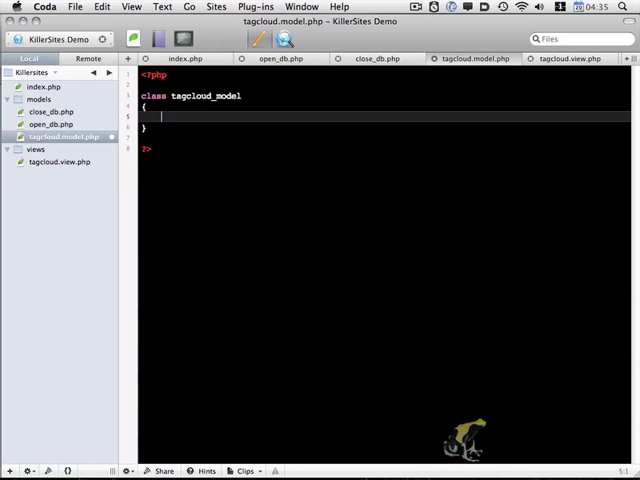
text(var $mysqli)
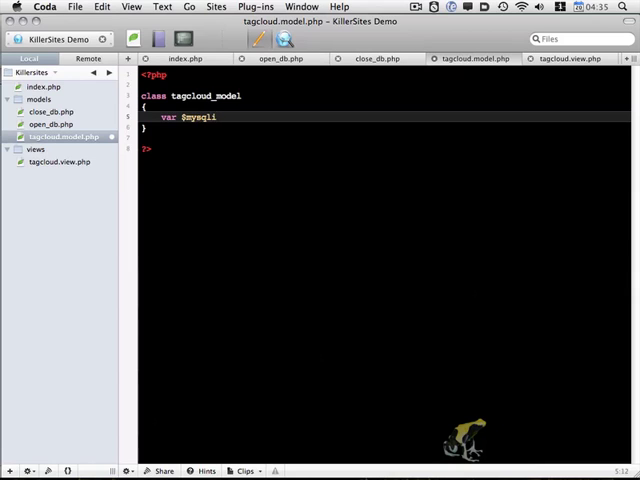
Add var $tags; with an //array(id, name, total) comment, and var $largest;
text(v)
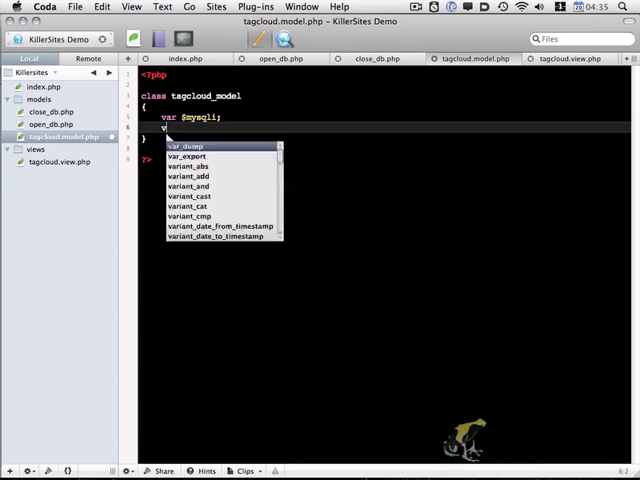
text($tags)
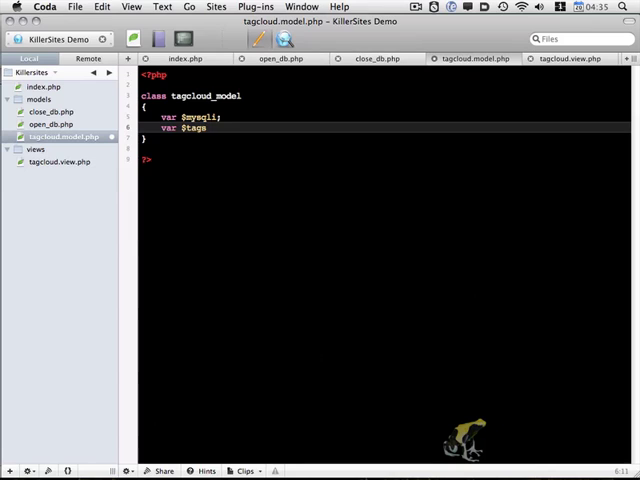
text(;)
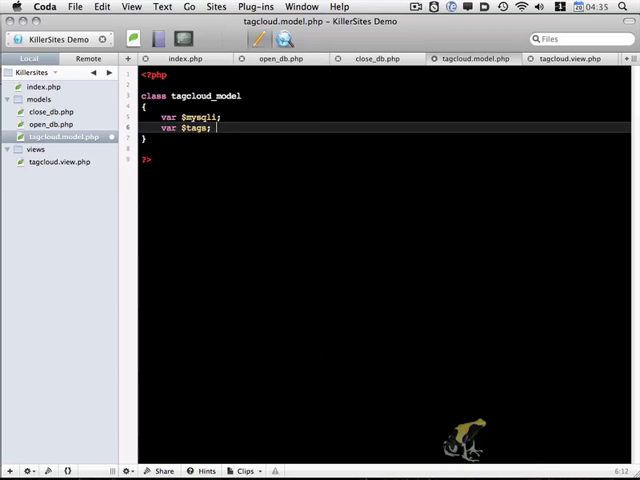
text(array()
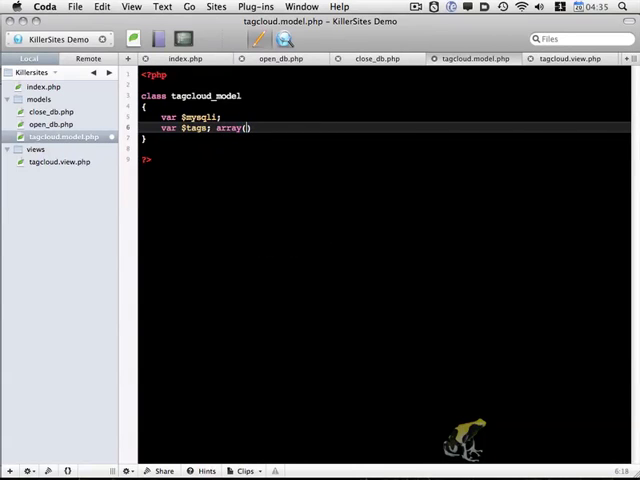
text(id, name, total)
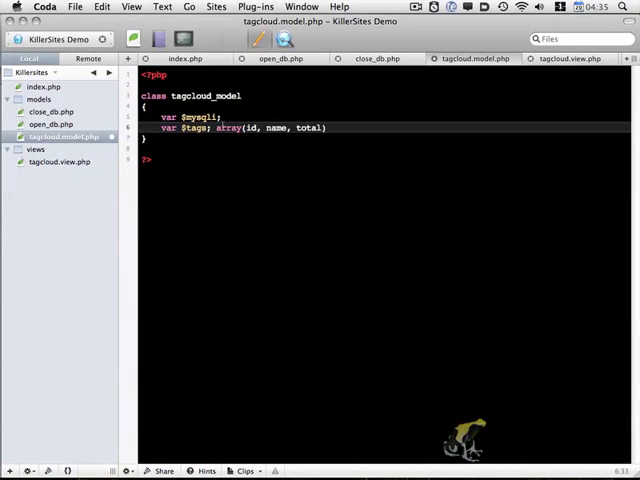
text(//)
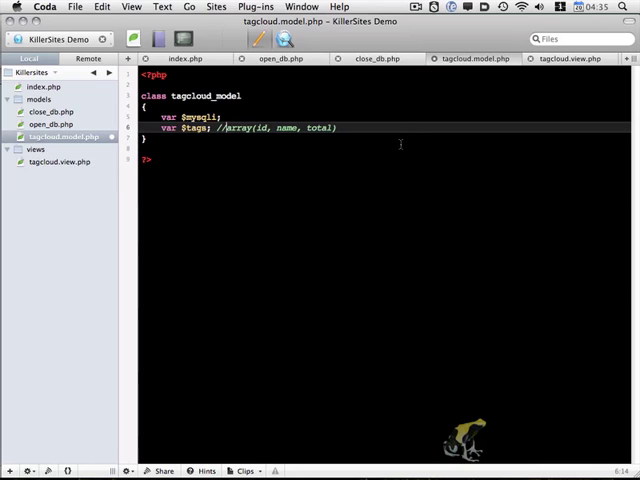
mouse_move(367, 124)
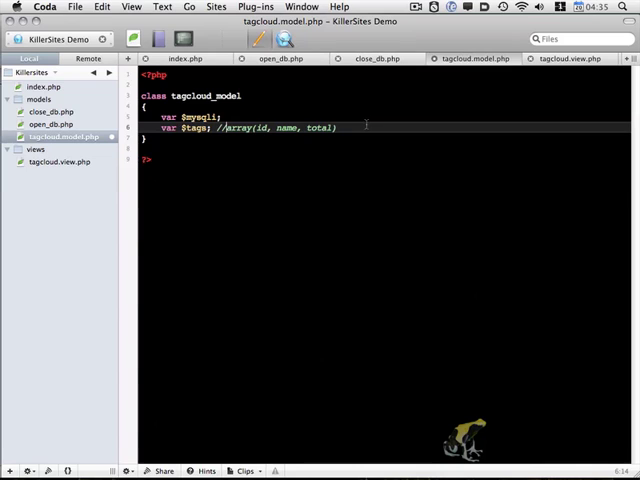
text(var $)
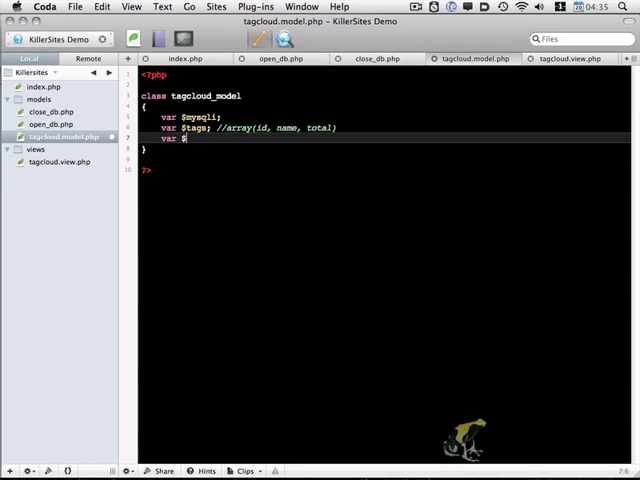
text(largest)
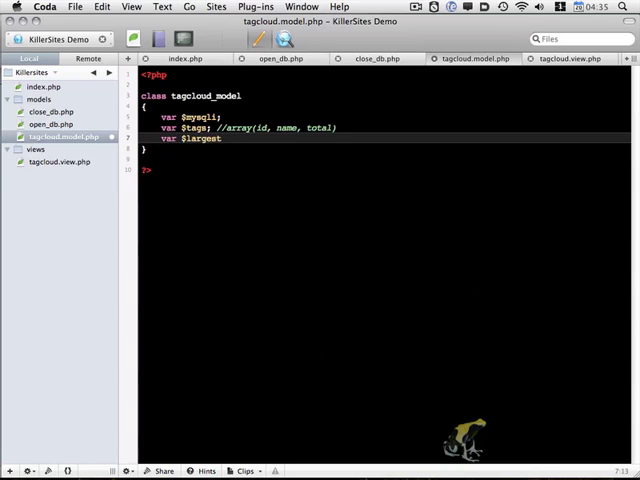
key(Return)
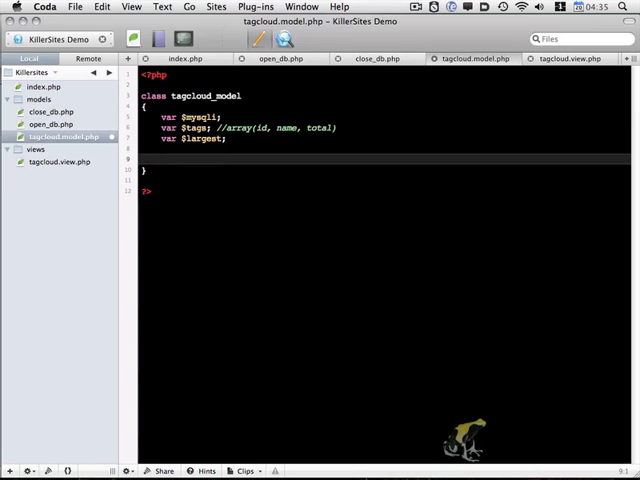
Declare the constructor function __construct($conn) inside the class
click(160, 158)
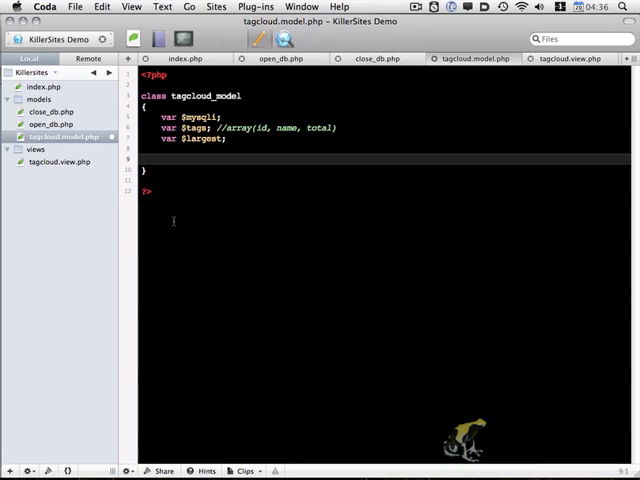
mouse_move(187, 166)
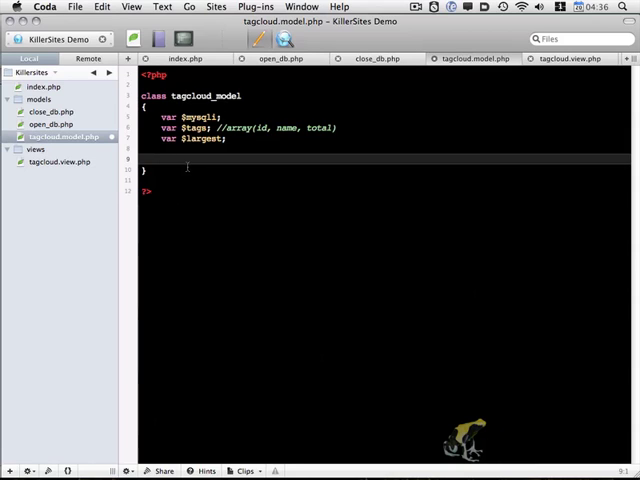
text(fun)
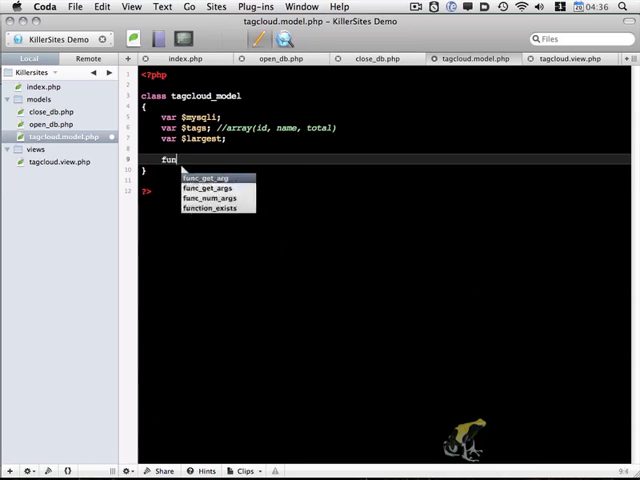
text(ction __construct()
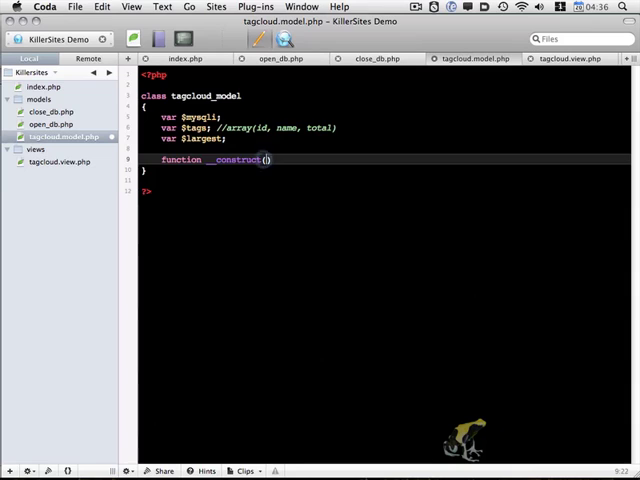
text($conn)
text({})
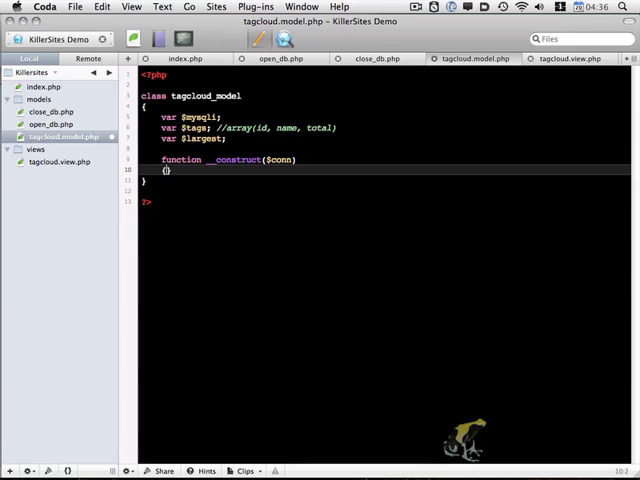
Assign $conn to $this->mysqli in the constructor body, leaving blank lines below
key(Return)
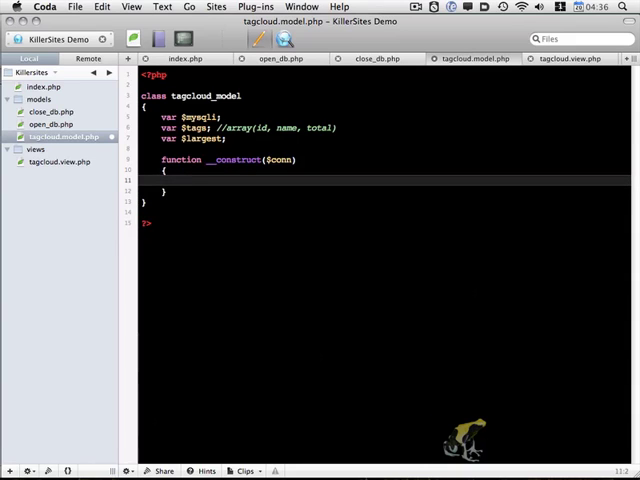
text($this->)
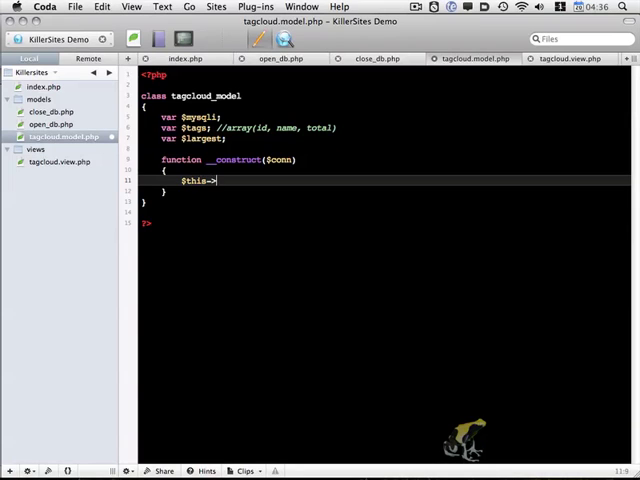
text(mysqli = $co)
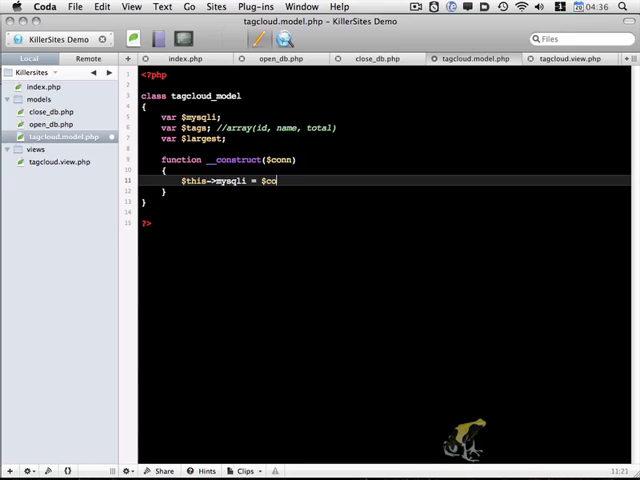
text(nn;)
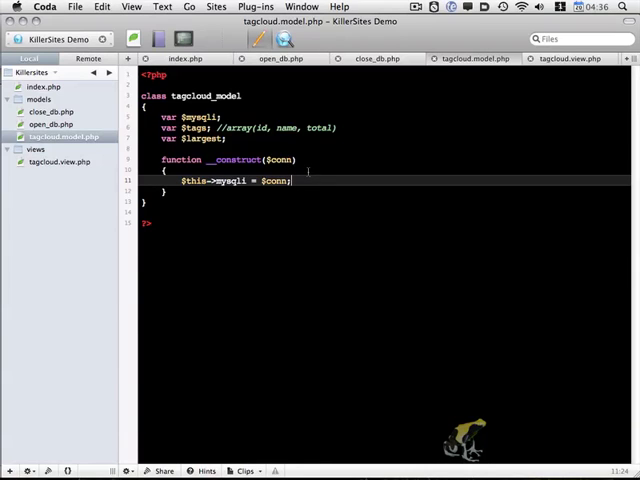
key(Return)
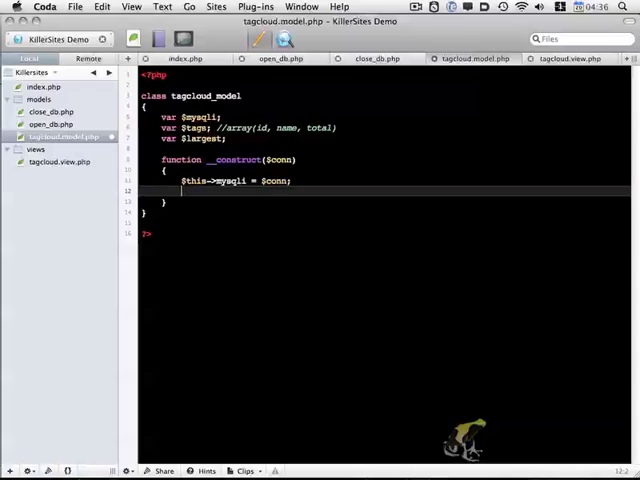
key(Return)
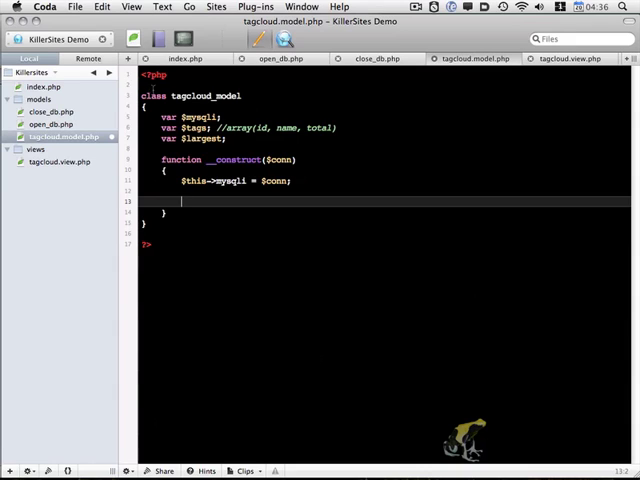
double_click(210, 95)
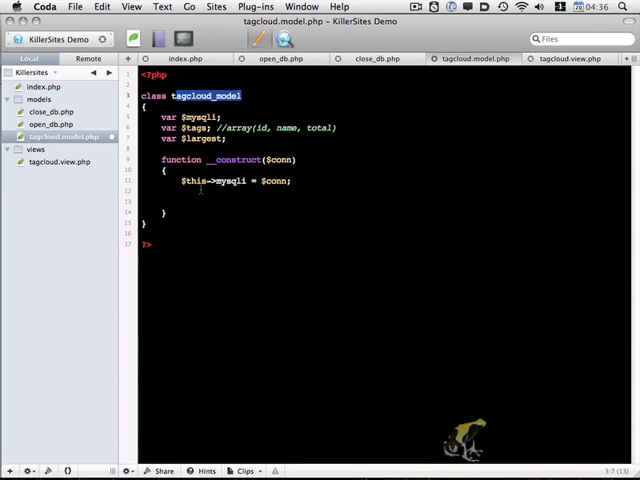
click(197, 202)
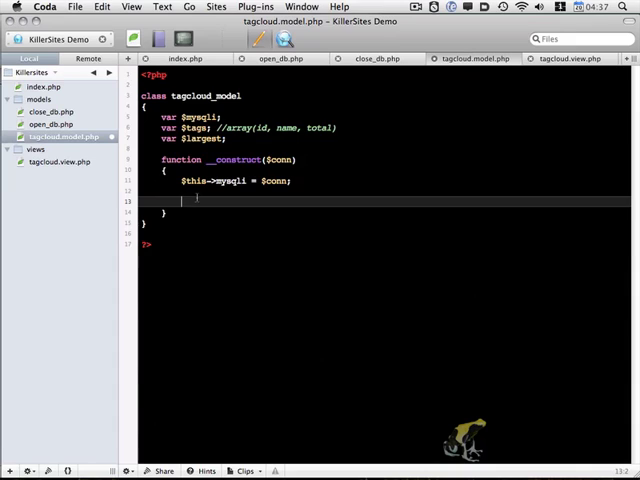
Add the comment '// get tags and largest value' inside the constructor
text(//)
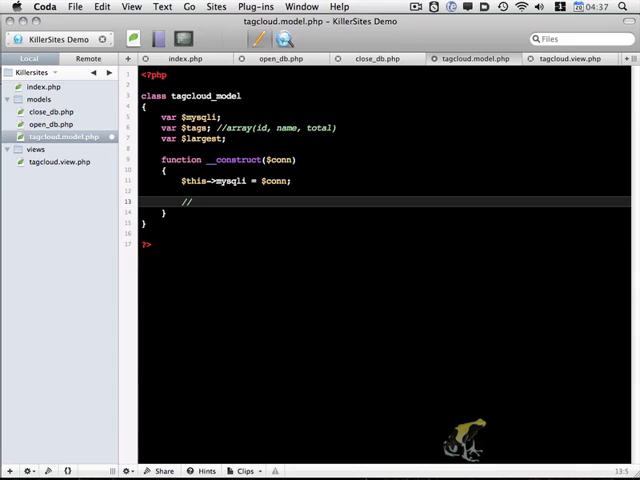
text(get)
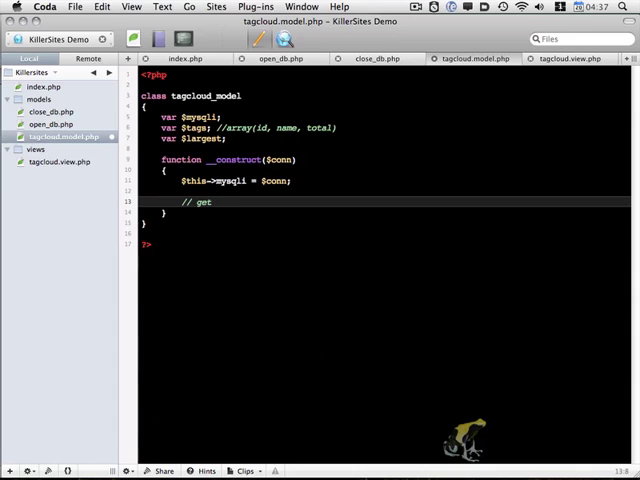
text(tags and la)
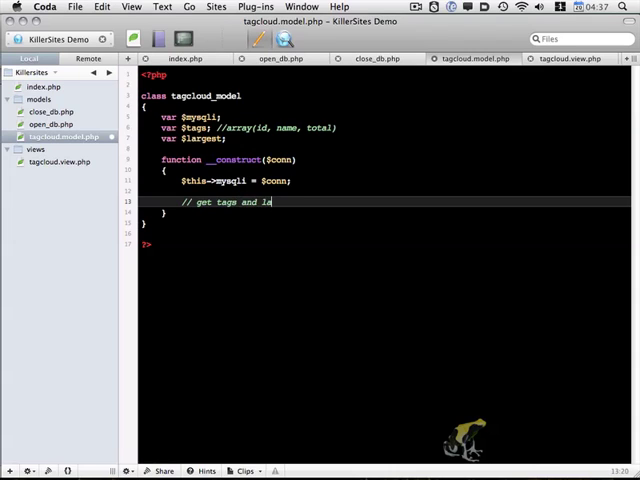
text(rgest)
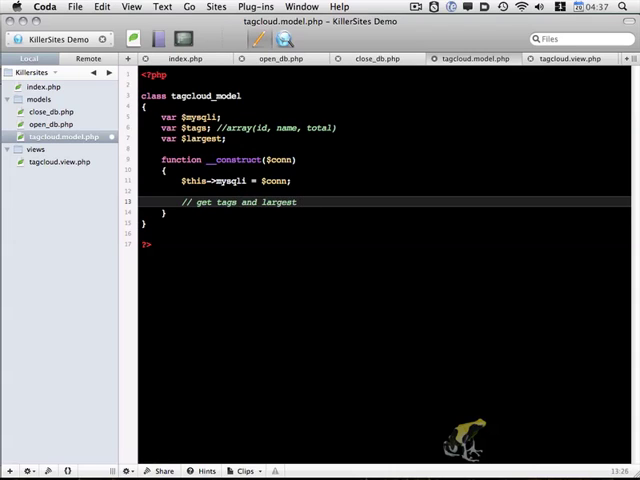
text(value)
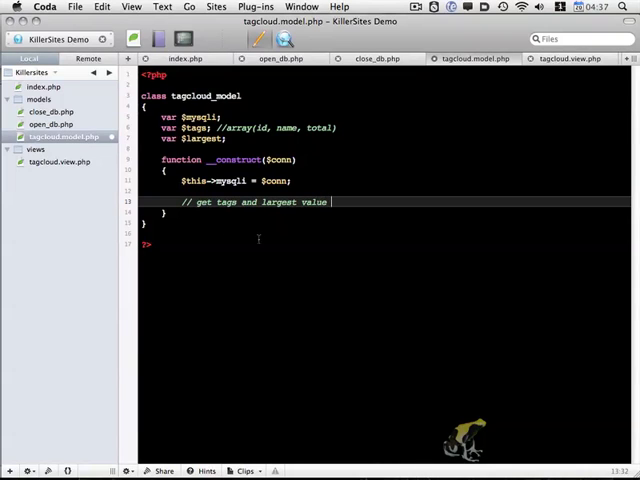
double_click(278, 201)
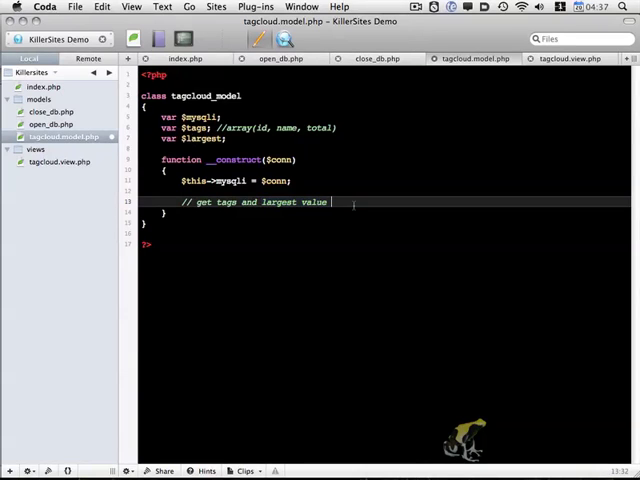
Call $this->get_tags(); below the comment and open space after the constructor
text($this)
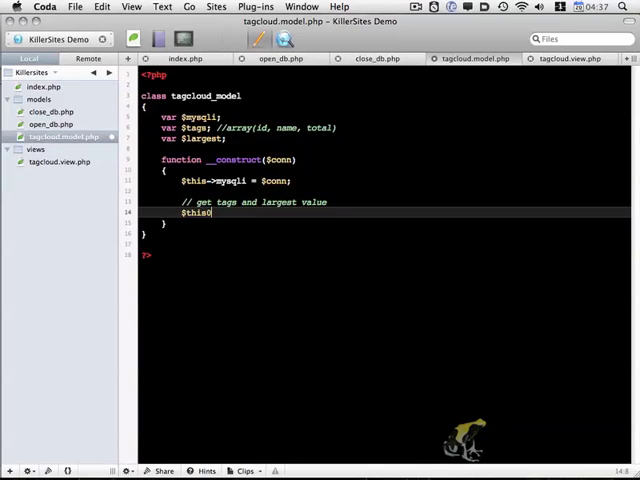
text(->)
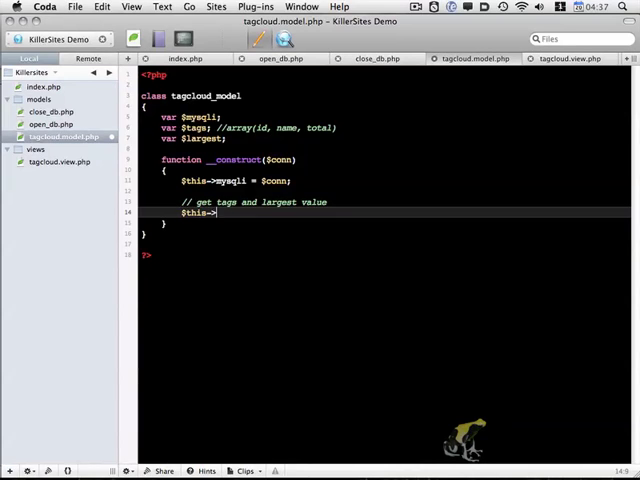
text(gett)
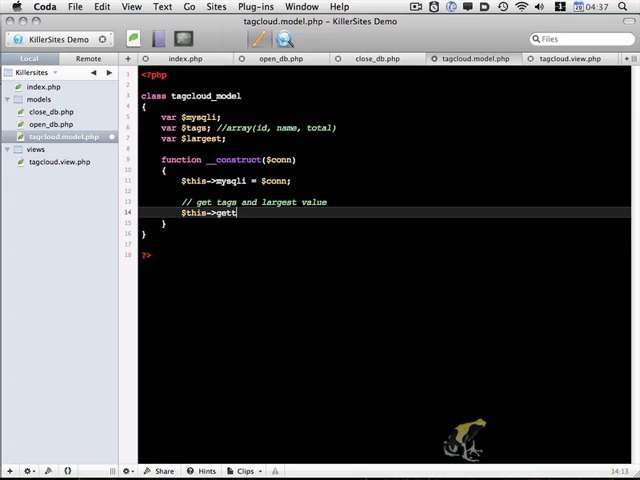
text(_tags)
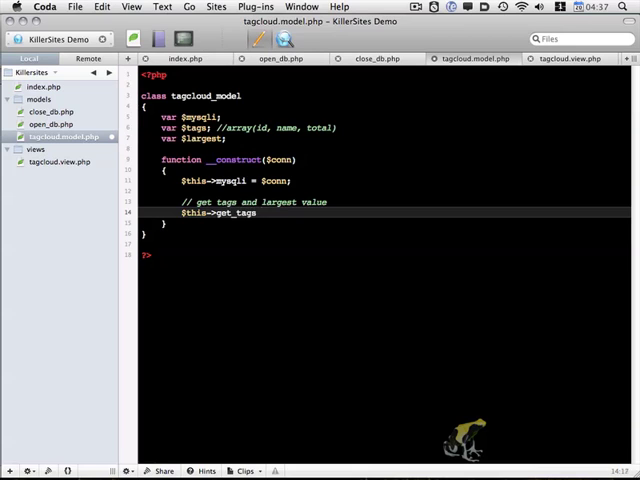
text(();)
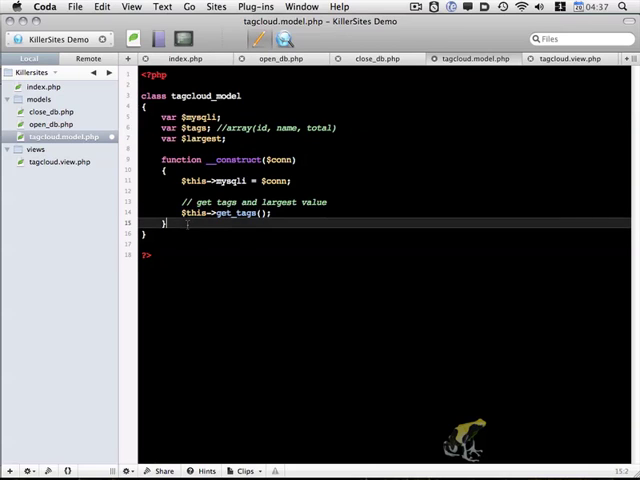
key(Return)
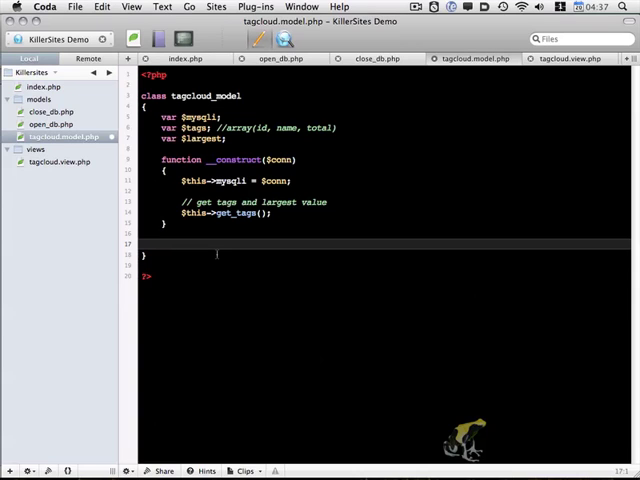
Write a /* Utility Functions */ banner, copy it as 'Display Functions', and space them apart
text(/*)
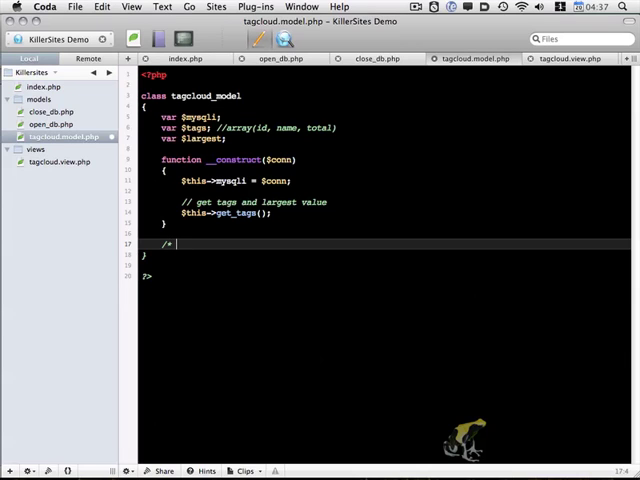
text(Utility Functions)
text(=============================================)
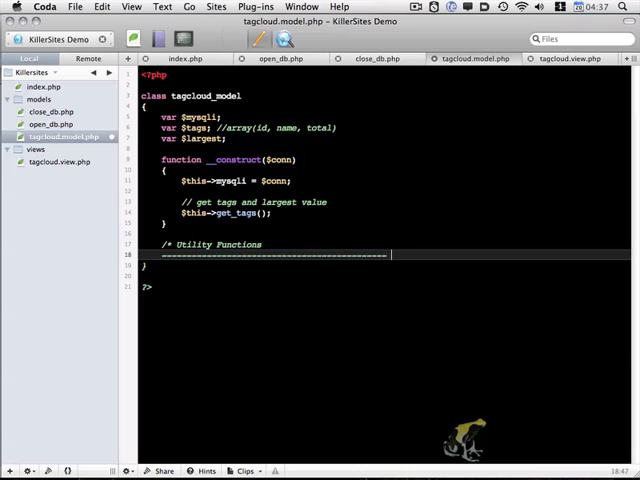
text(*/)
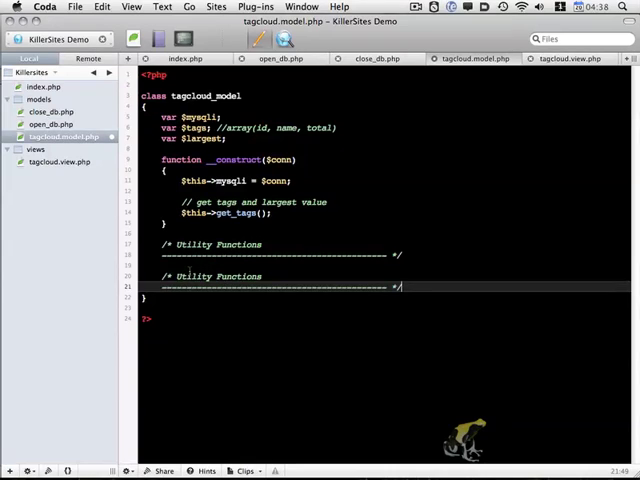
double_click(187, 277)
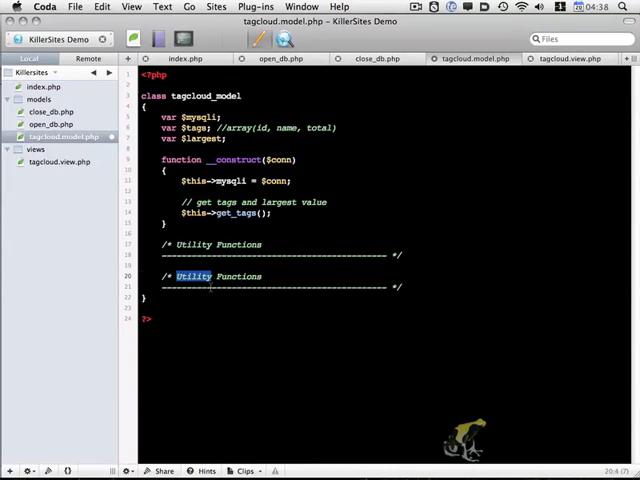
text(Displ)
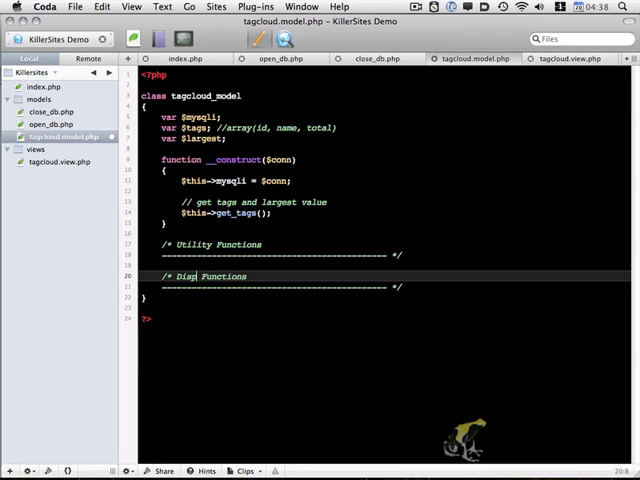
text(lay)
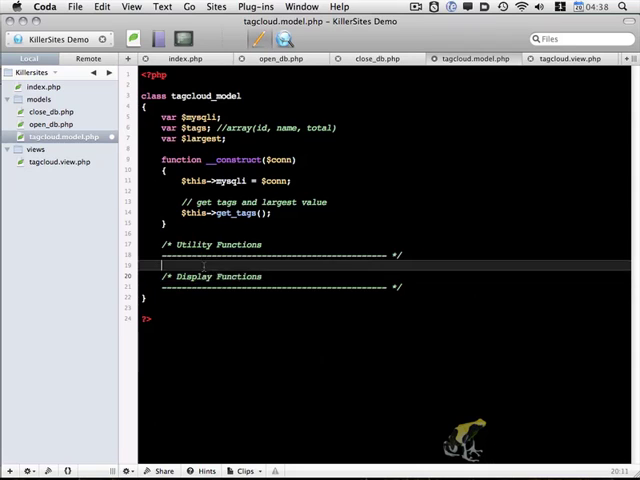
key(Return)
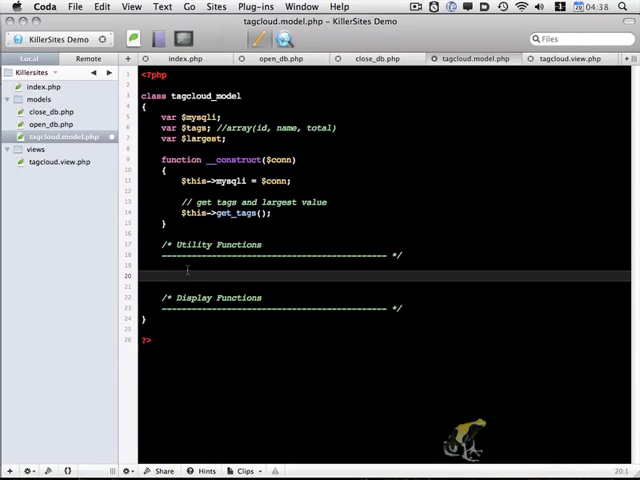
Type empty get_tags() and get_tag_list() function bodies, then begin typing function get_tag_cloud
text(function get_ta)
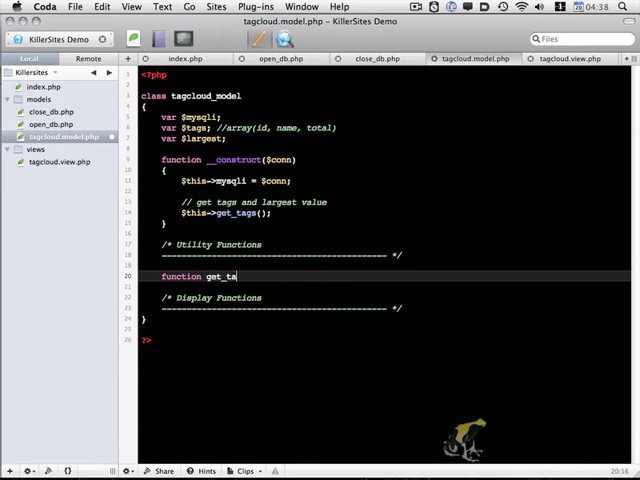
text(gs())
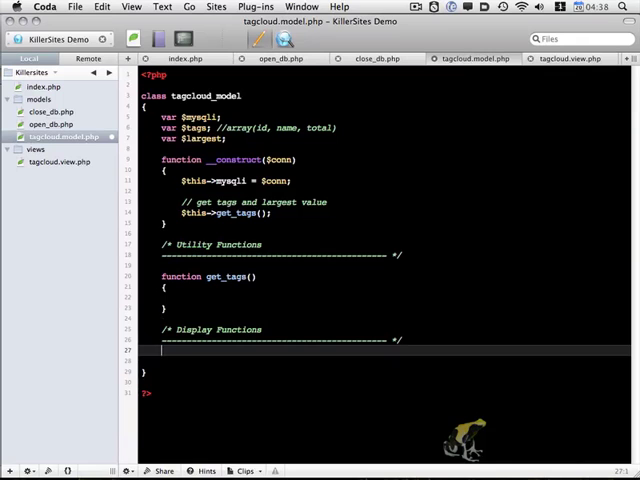
text(f)
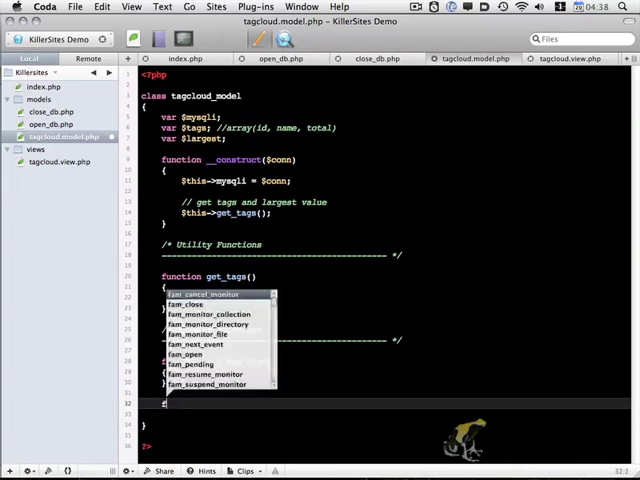
text(get_tag)
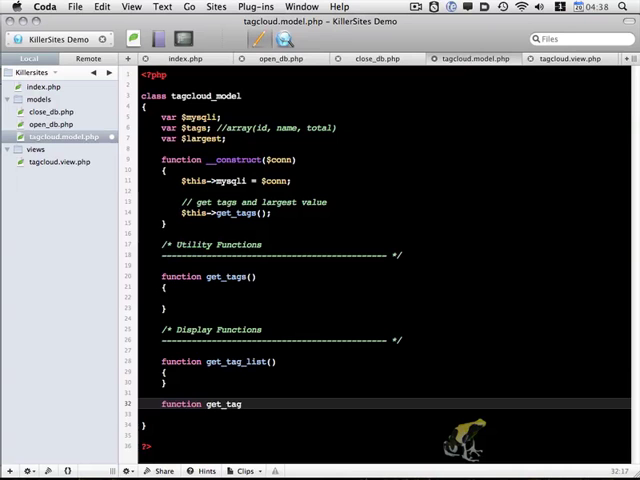
text(_cloud)
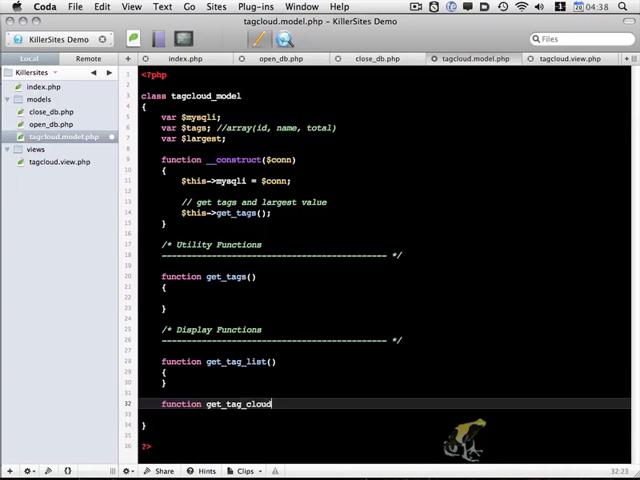